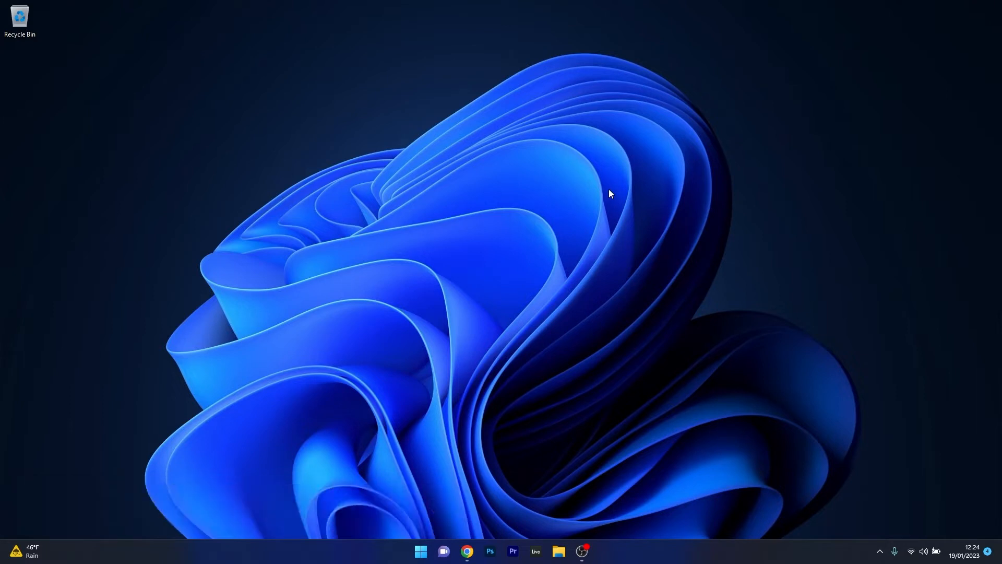
mouse_move(887, 481)
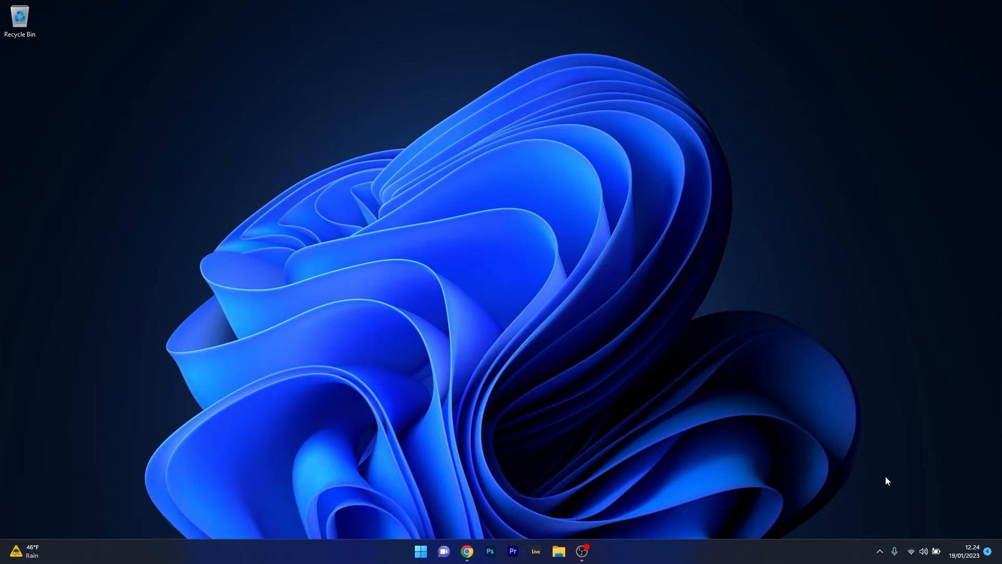
Drag the Quick Settings volume slider to 0, then up to maximum, and close the panel.
click(924, 551)
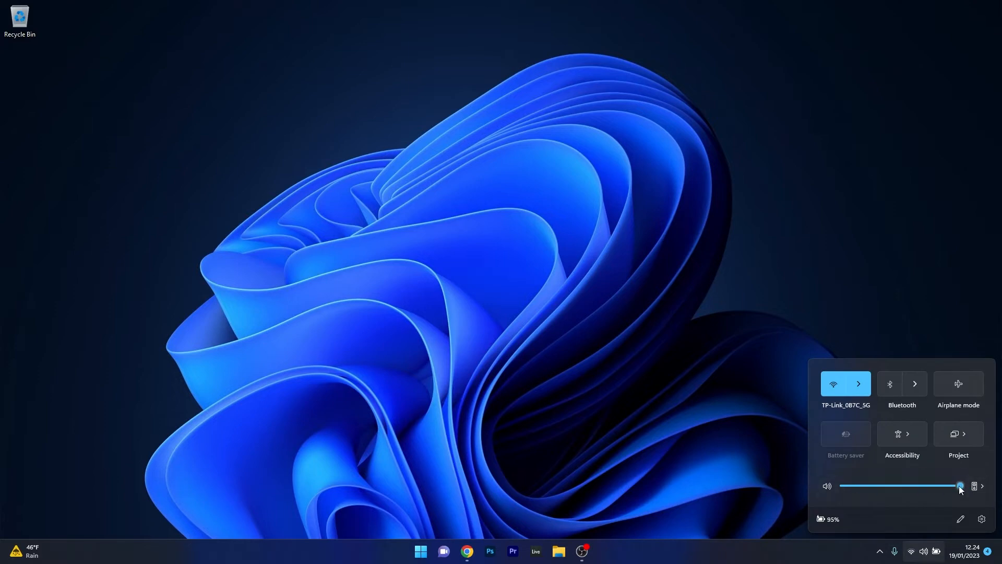
drag(959, 486, 949, 486)
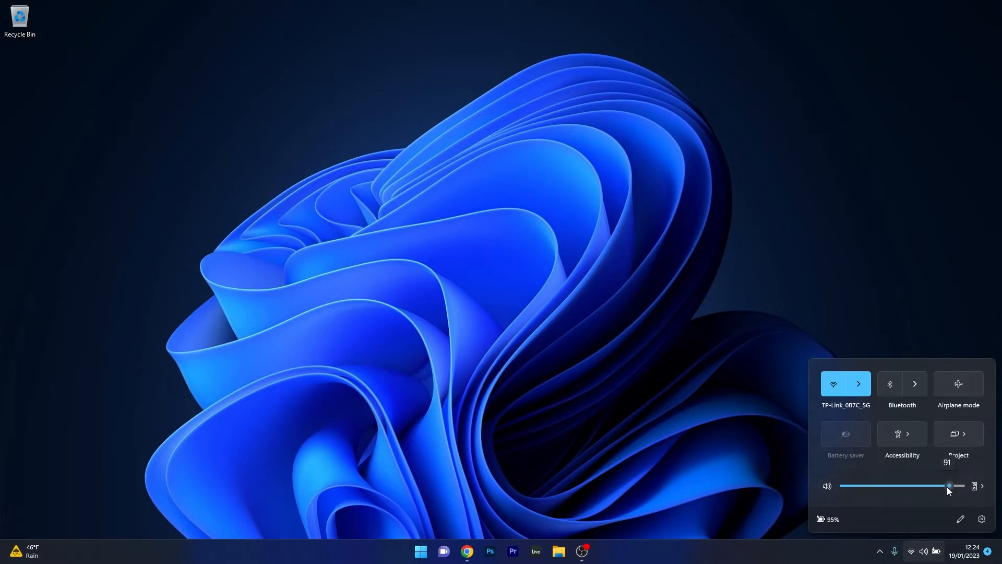
drag(948, 485, 945, 485)
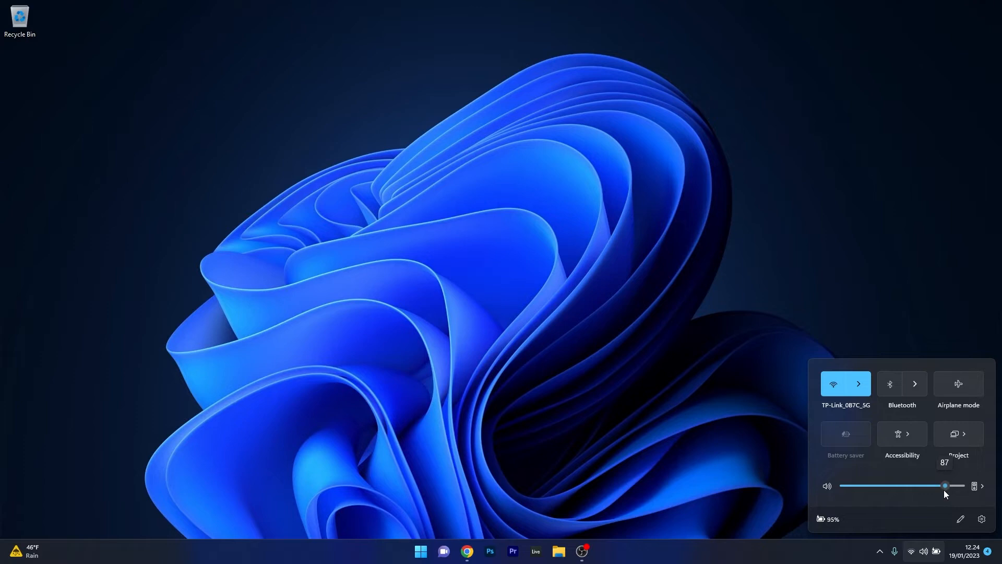
drag(945, 486, 845, 486)
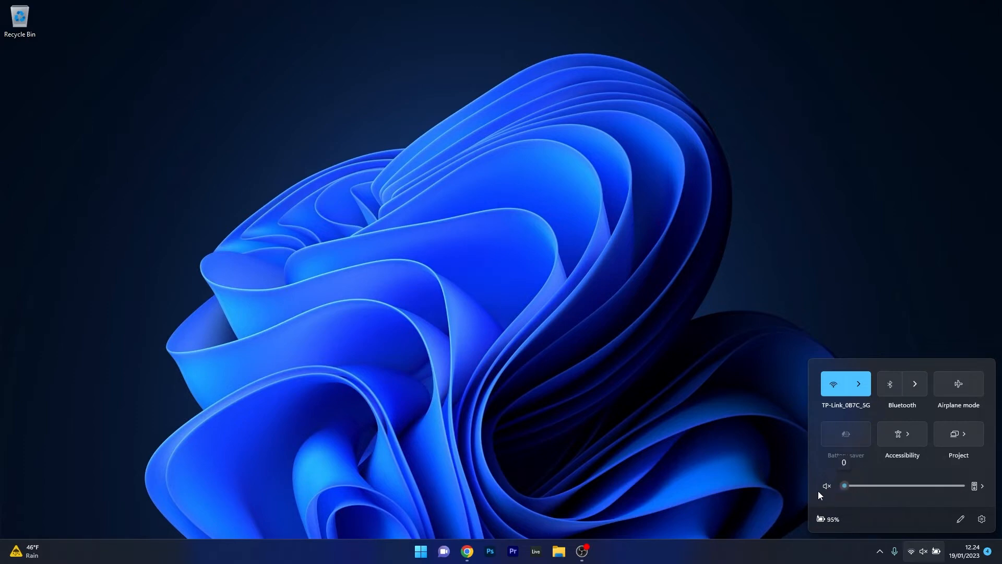
drag(845, 486, 937, 486)
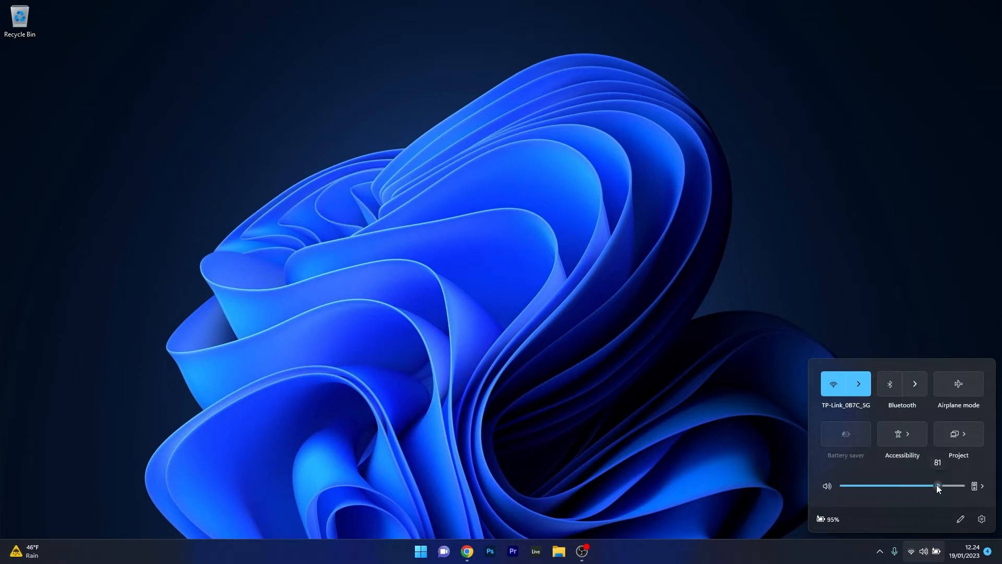
drag(937, 486, 959, 486)
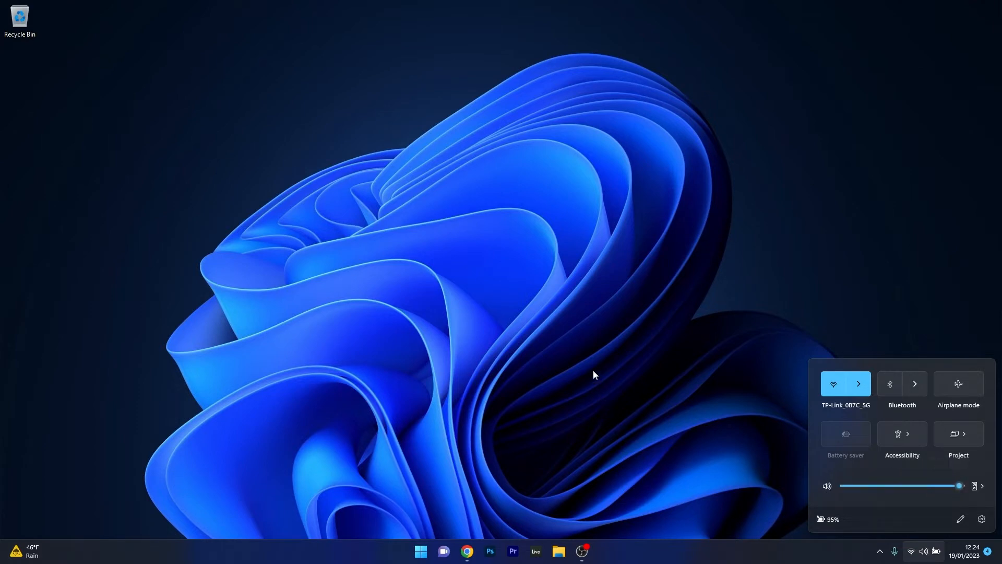
click(593, 374)
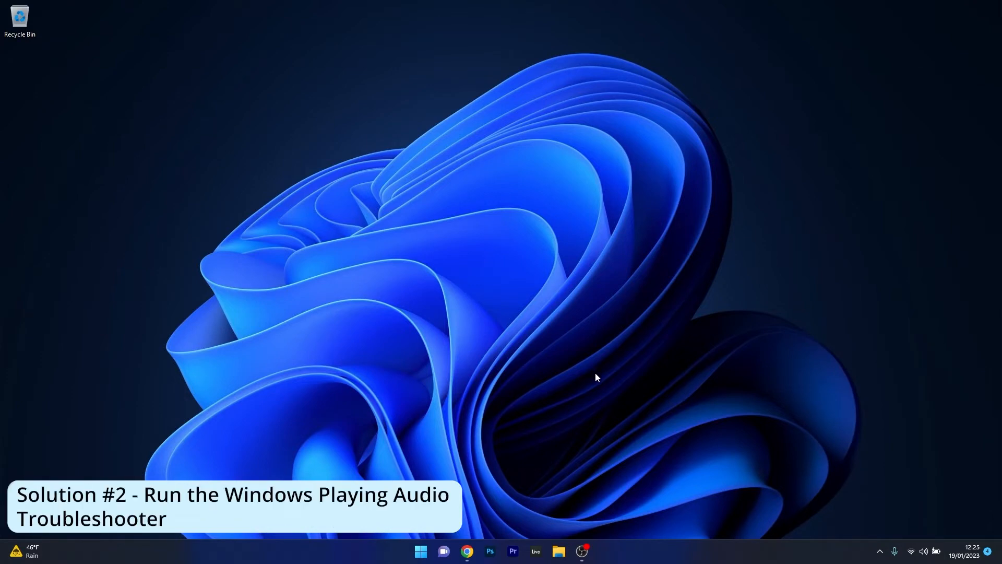
Launch Settings from Start and scroll the System page toward Troubleshoot.
click(421, 551)
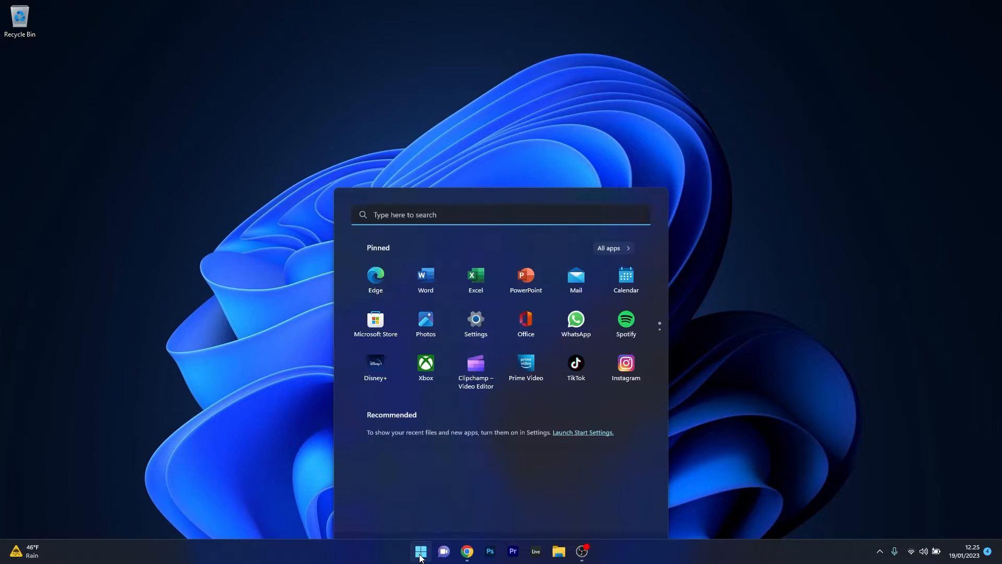
click(476, 324)
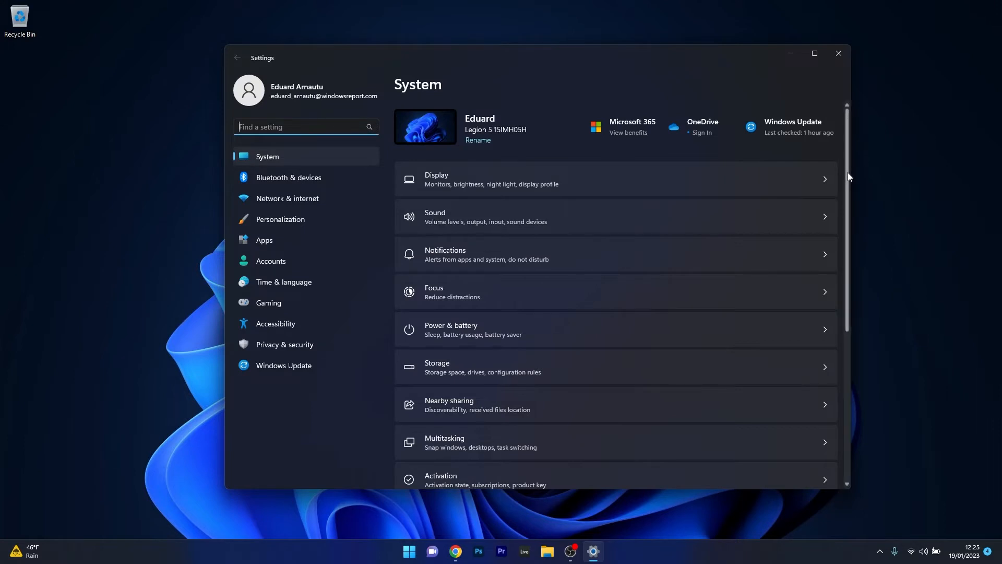
scroll(down, 3)
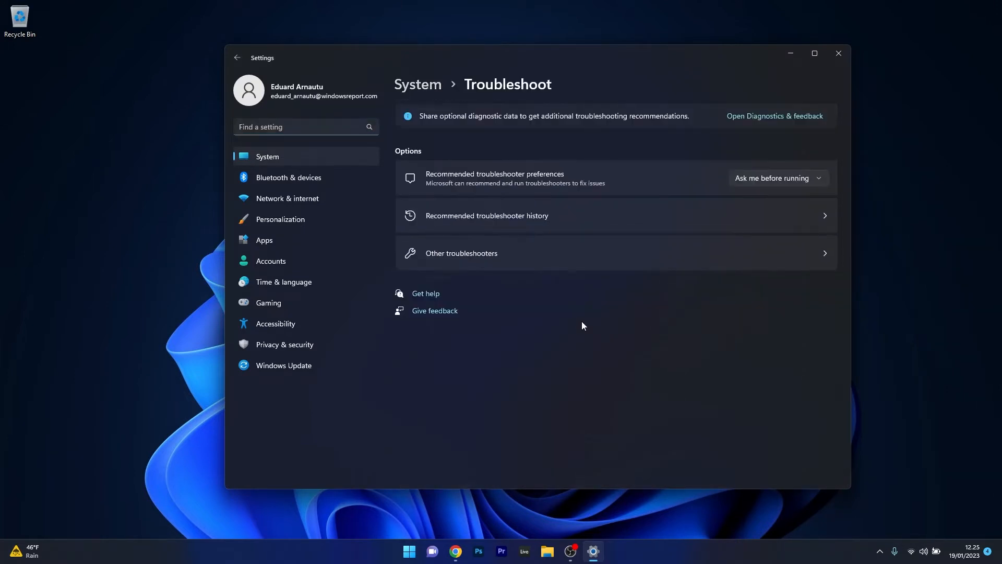
Run the Playing Audio troubleshooter from Other troubleshooters, then close Settings.
click(461, 253)
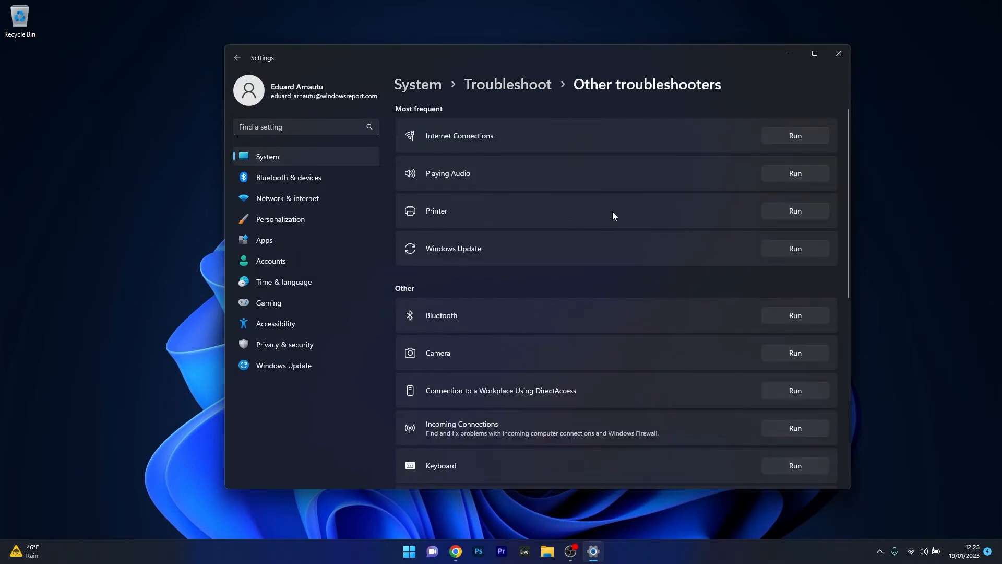
mouse_move(777, 187)
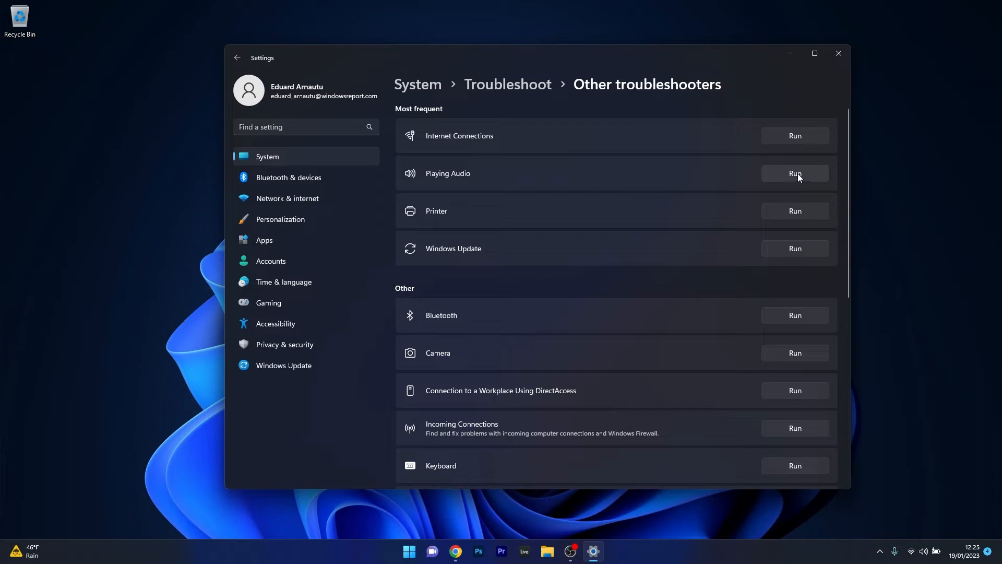
click(795, 173)
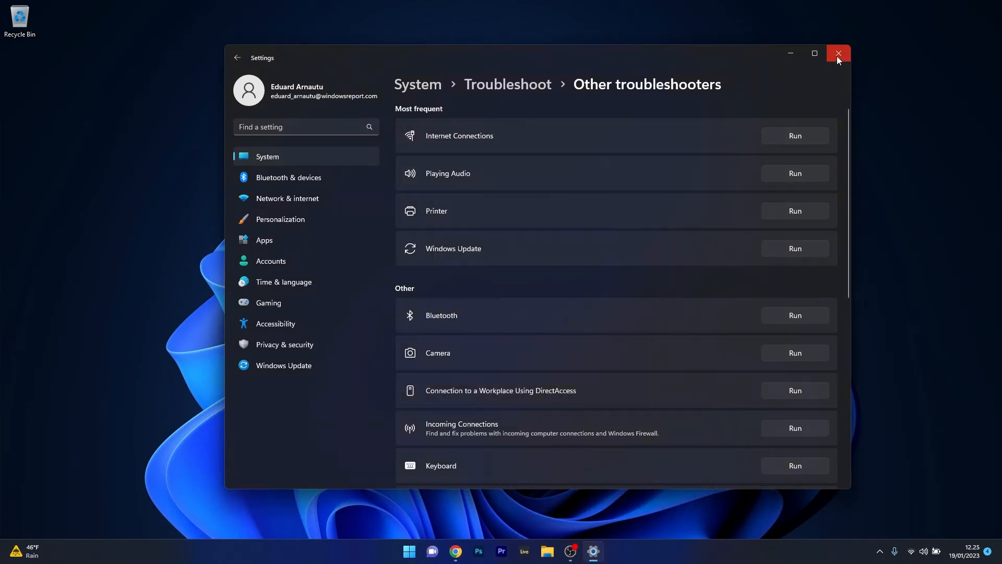
mouse_move(838, 53)
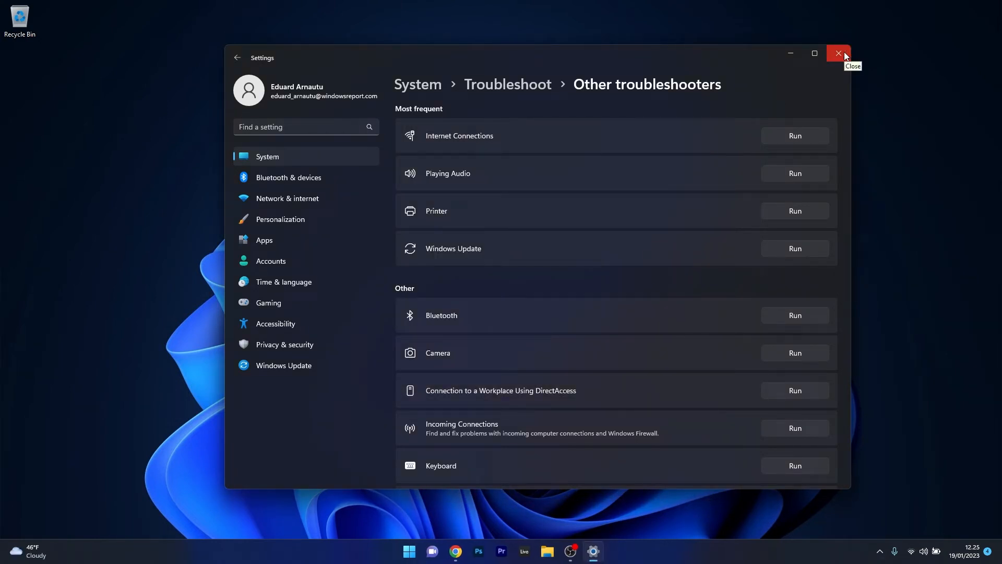
click(838, 54)
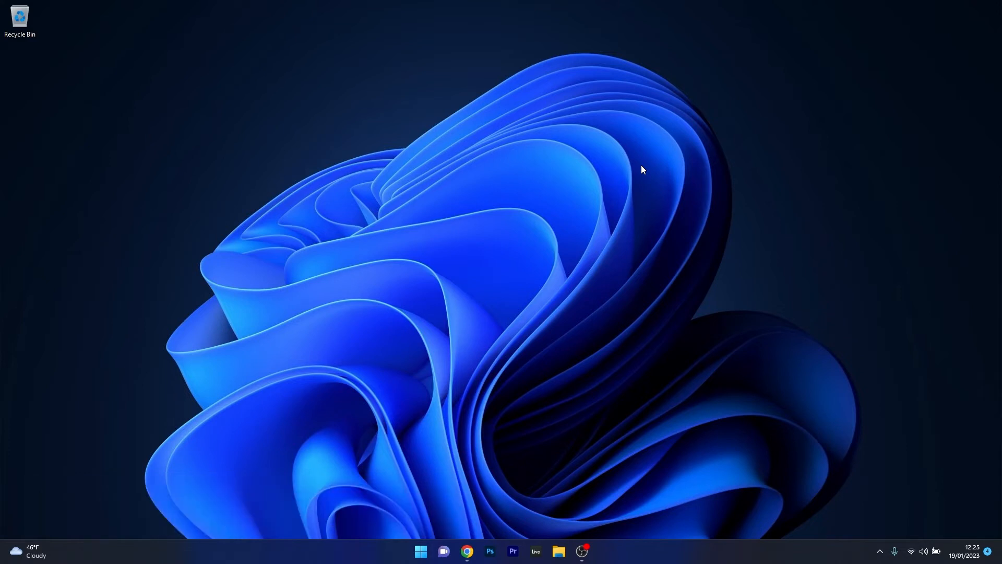
mouse_move(595, 188)
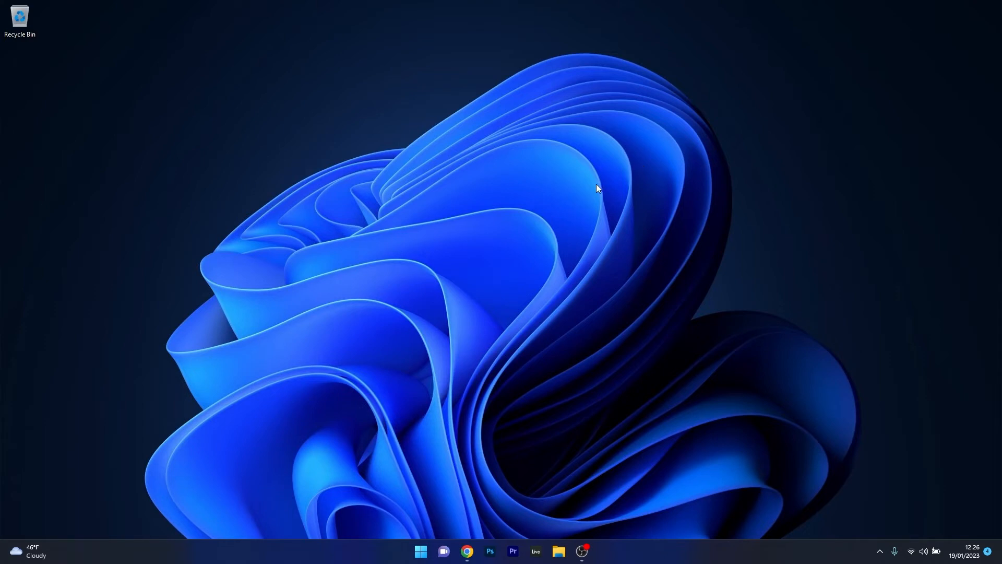
click(419, 551)
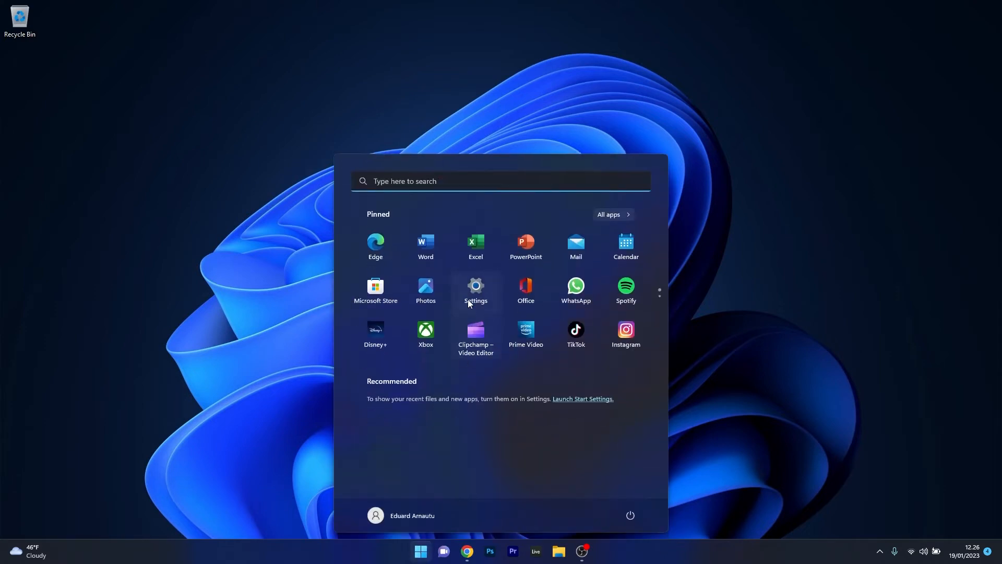
click(475, 285)
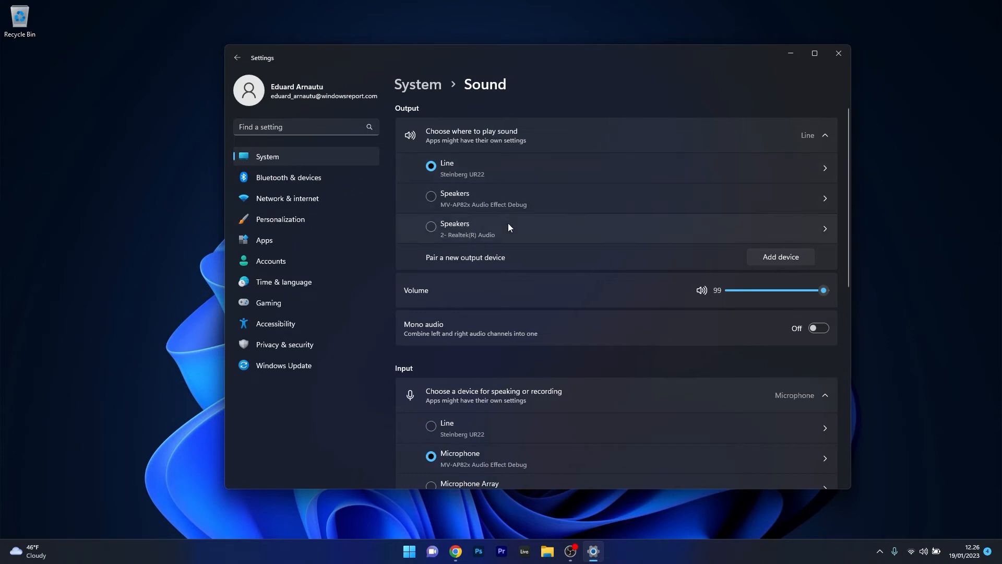
mouse_move(505, 220)
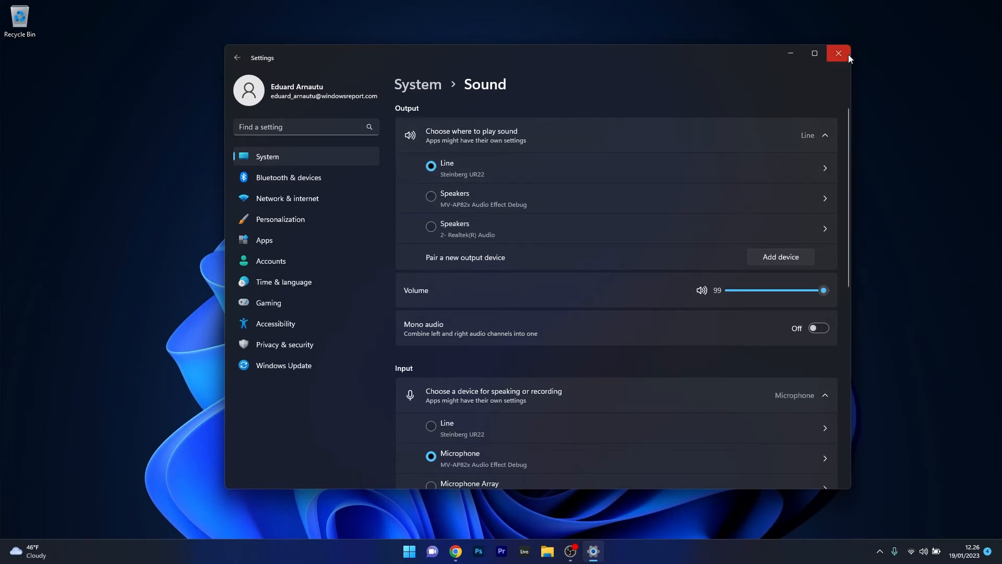
mouse_move(839, 53)
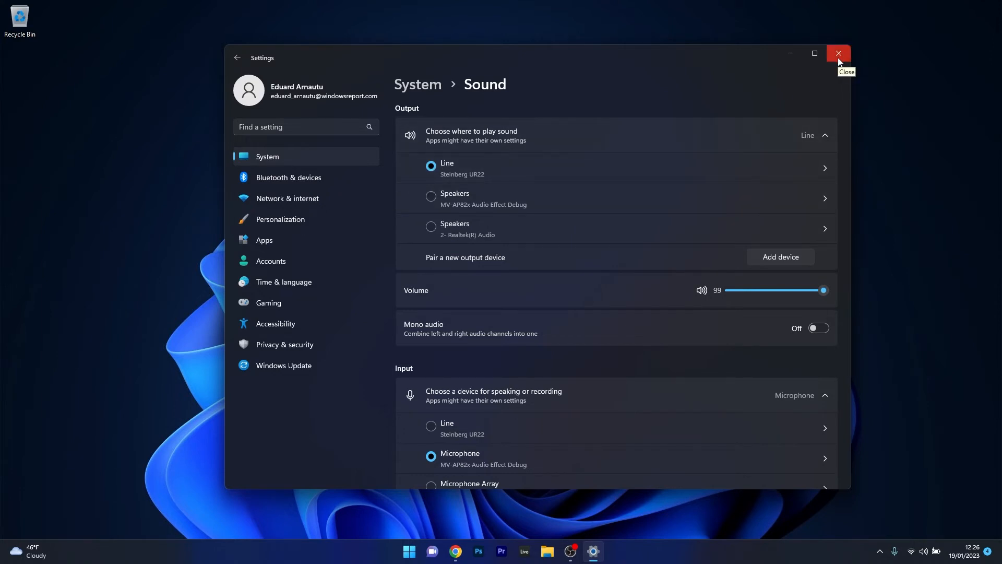
click(838, 53)
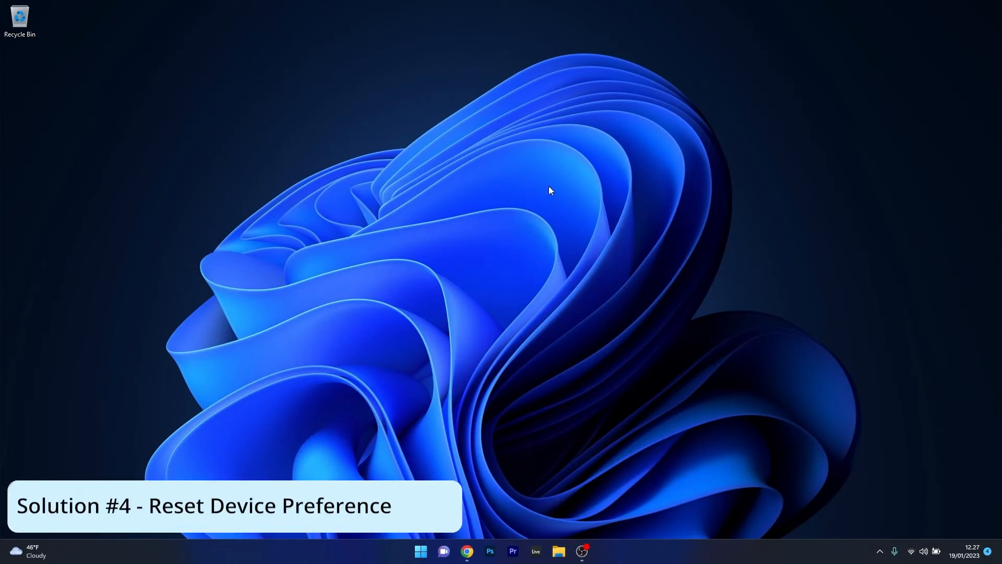
mouse_move(550, 193)
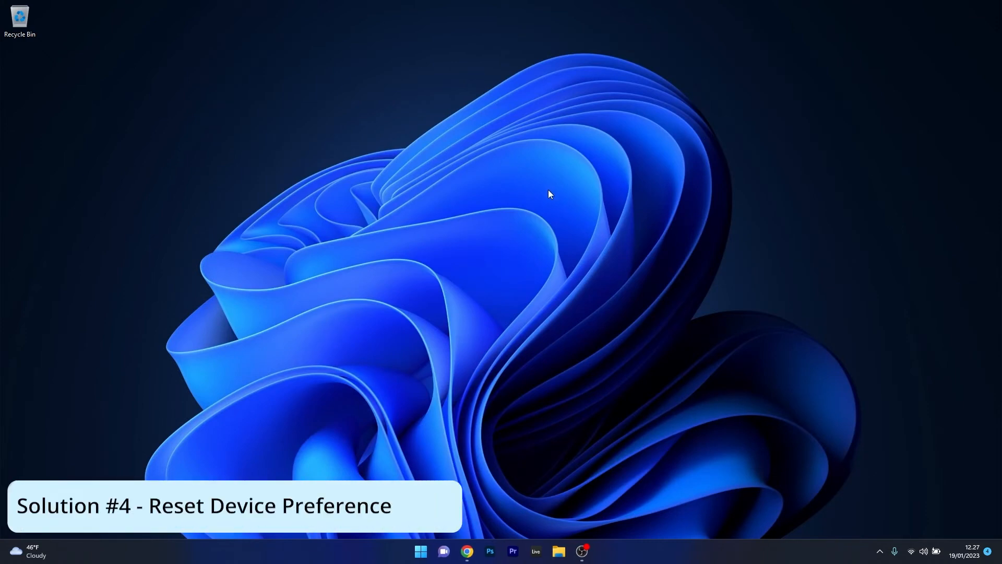
Relaunch Settings from the Start menu to reach the System › Sound page.
click(419, 552)
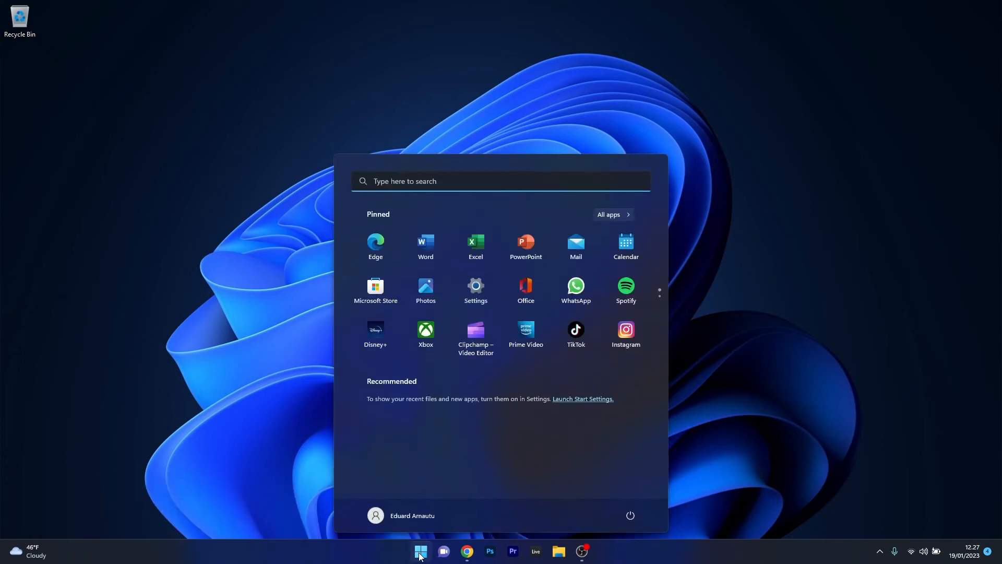
click(475, 285)
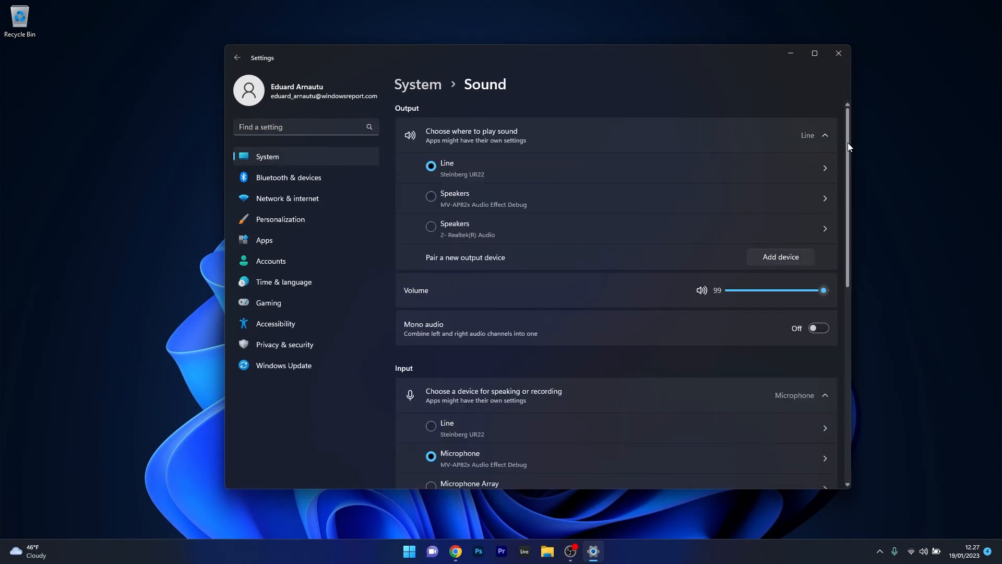
Scroll the Sound page toward Volume mixer, then close Settings.
scroll(down, 3)
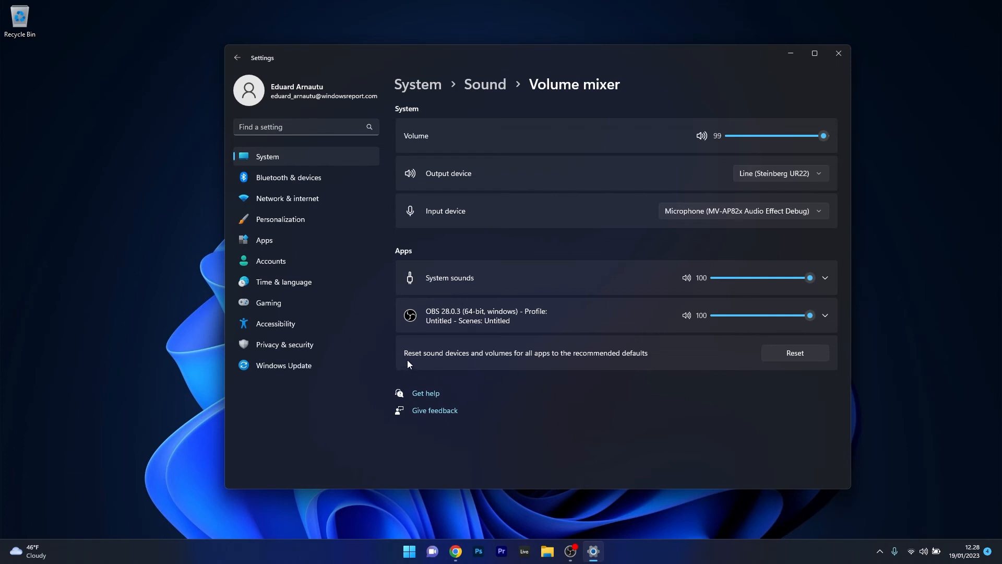
mouse_move(490, 365)
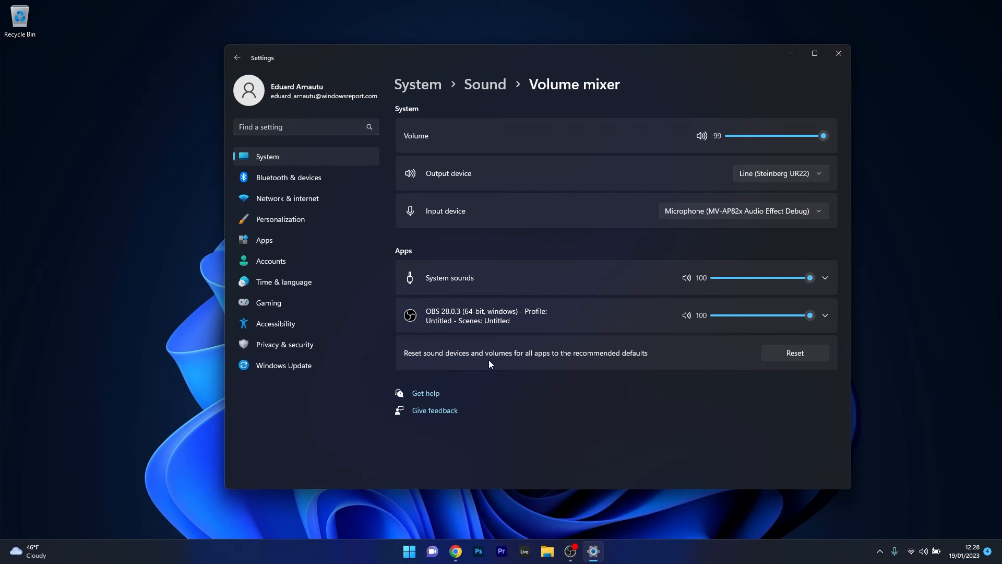
mouse_move(586, 366)
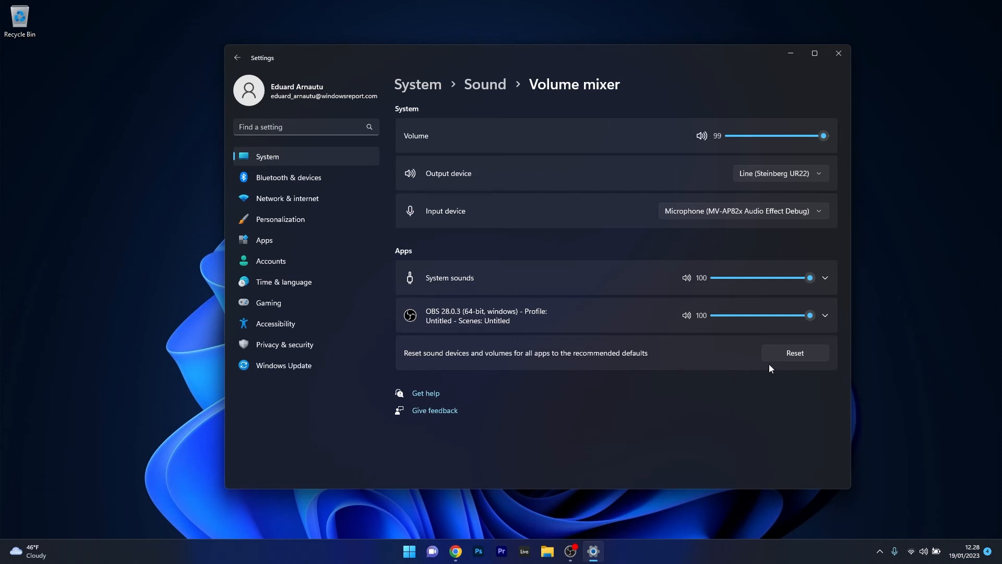
mouse_move(716, 407)
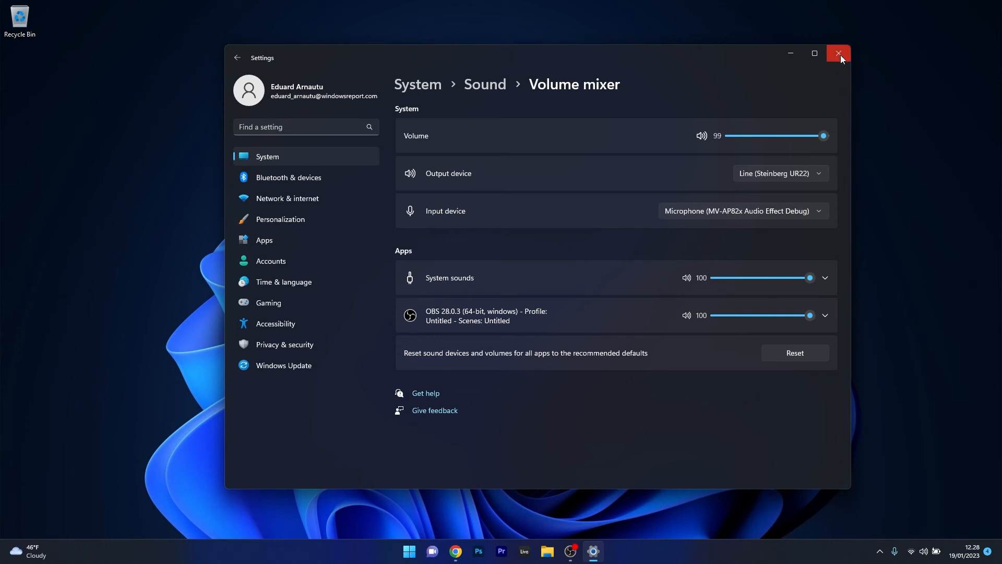
click(838, 54)
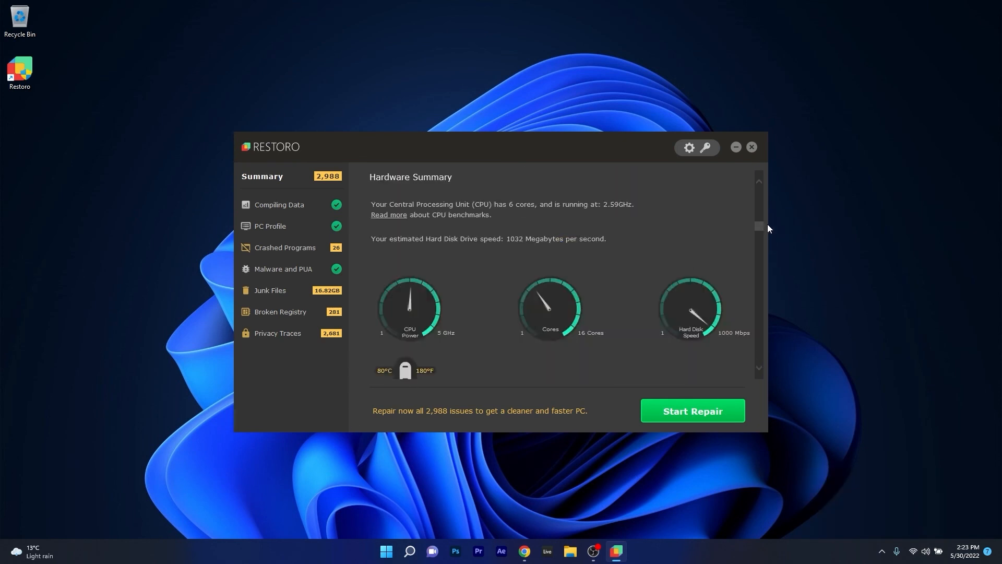
Show Restoro's Compiling Data section with the preliminary scan and PC profile information.
click(278, 205)
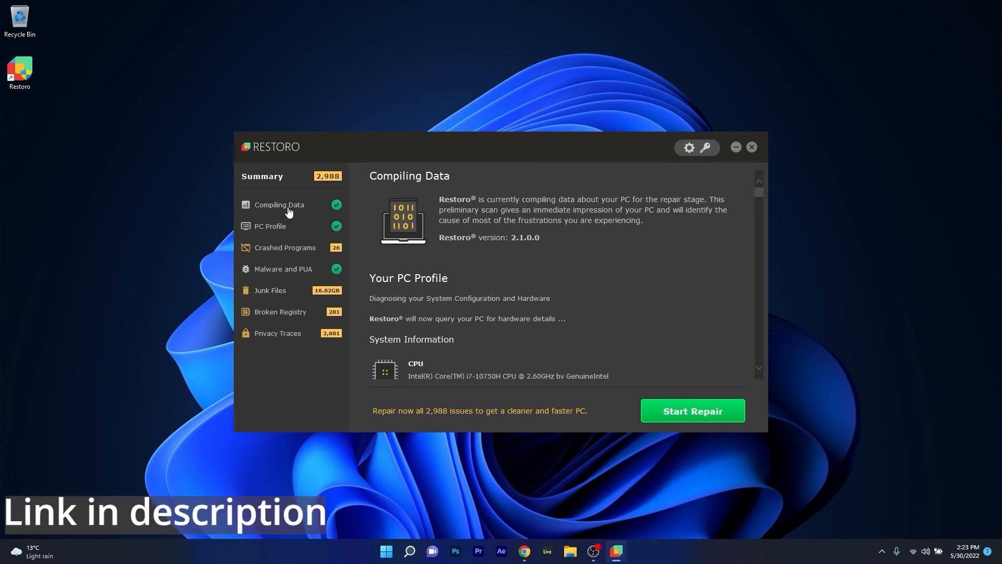